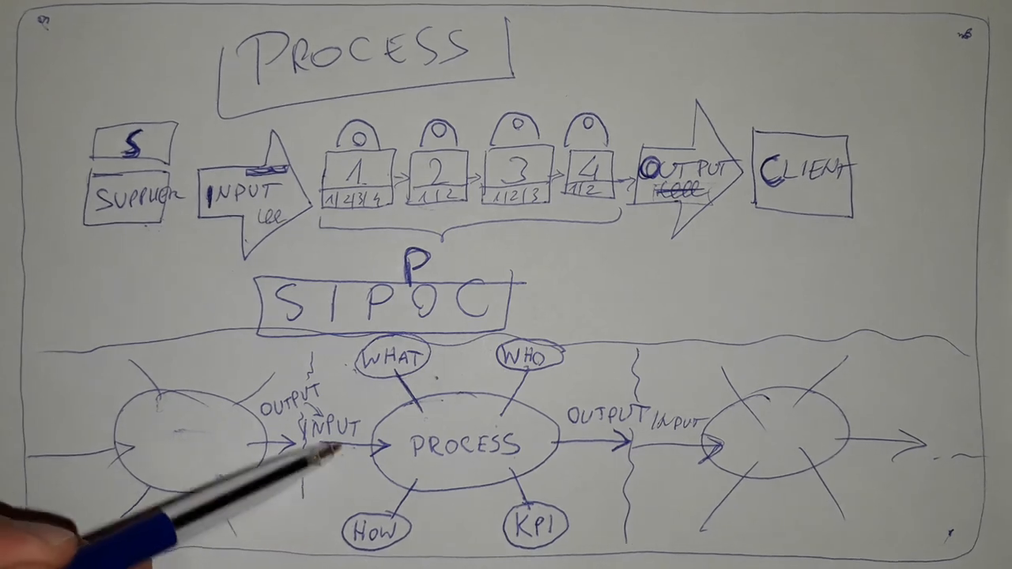
mouse_move(118, 174)
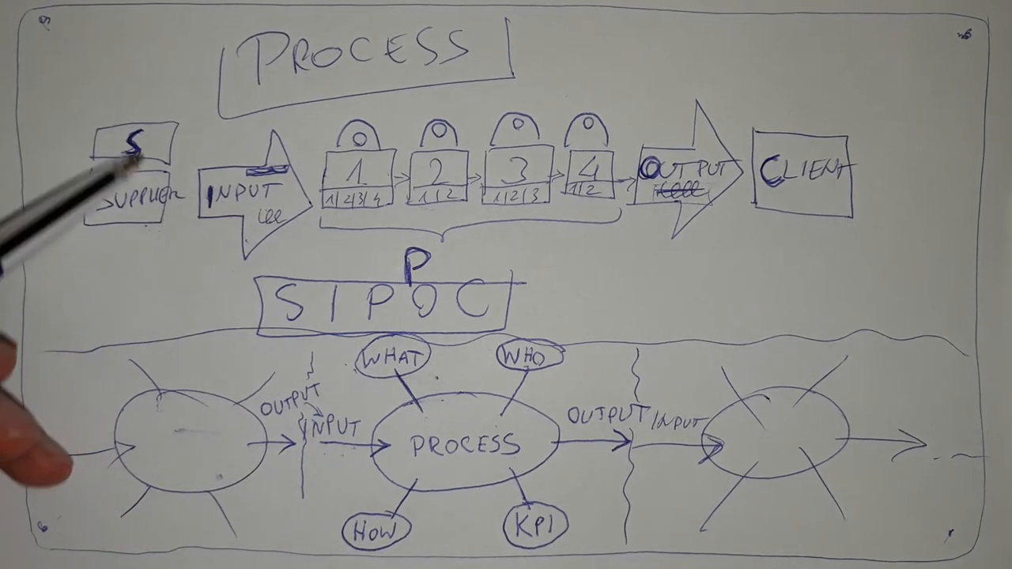